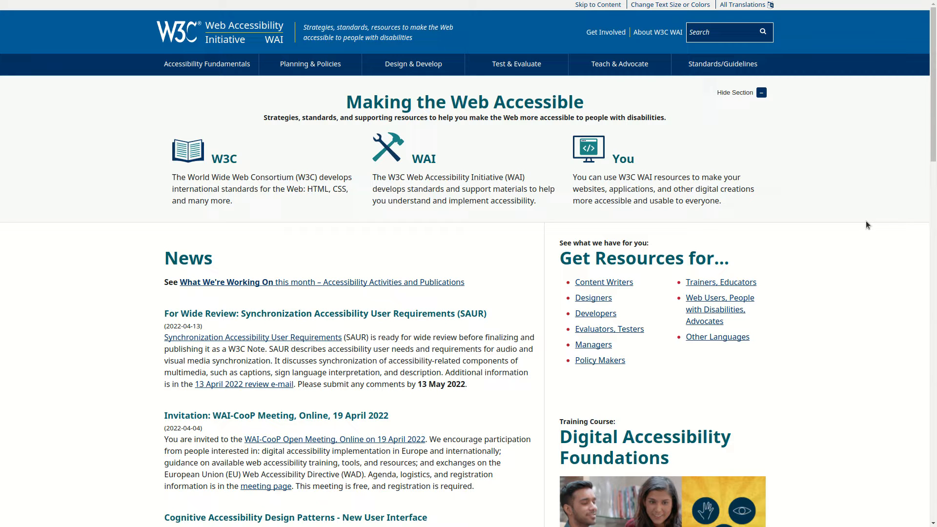
Focus the WAI home page and Tab through header links to reach Introduction to Web Accessibility
{"action": "left_click", "coordinate": [722, 64]}
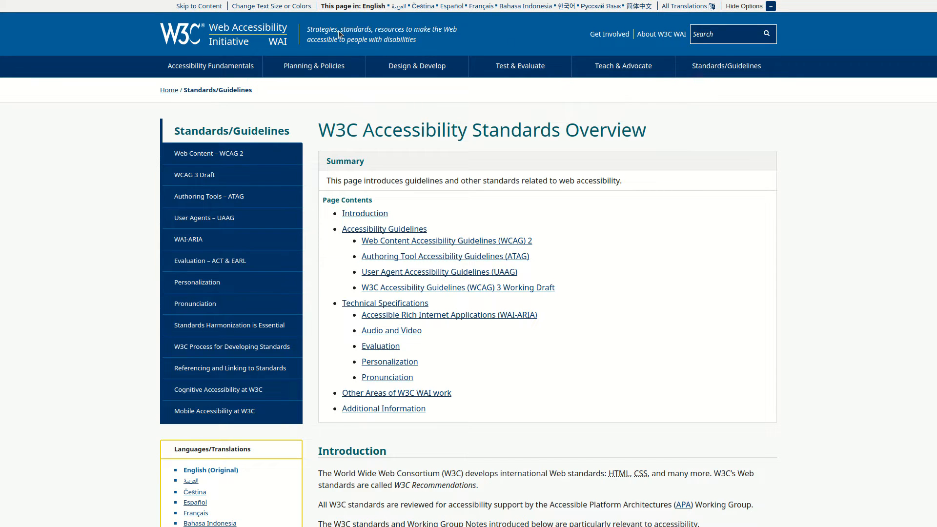
{"action": "left_click", "coordinate": [244, 32]}
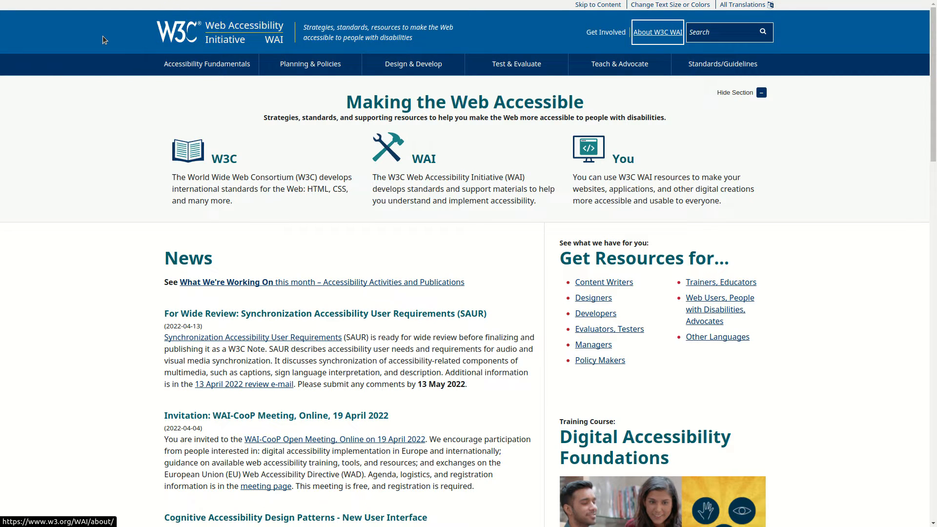
{"action": "left_click", "coordinate": [515, 64]}
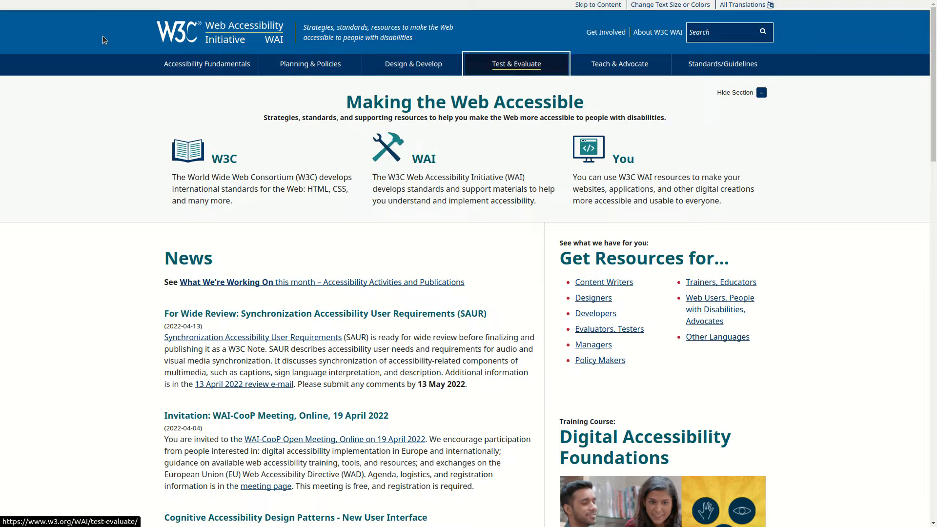
{"action": "left_click", "coordinate": [722, 65]}
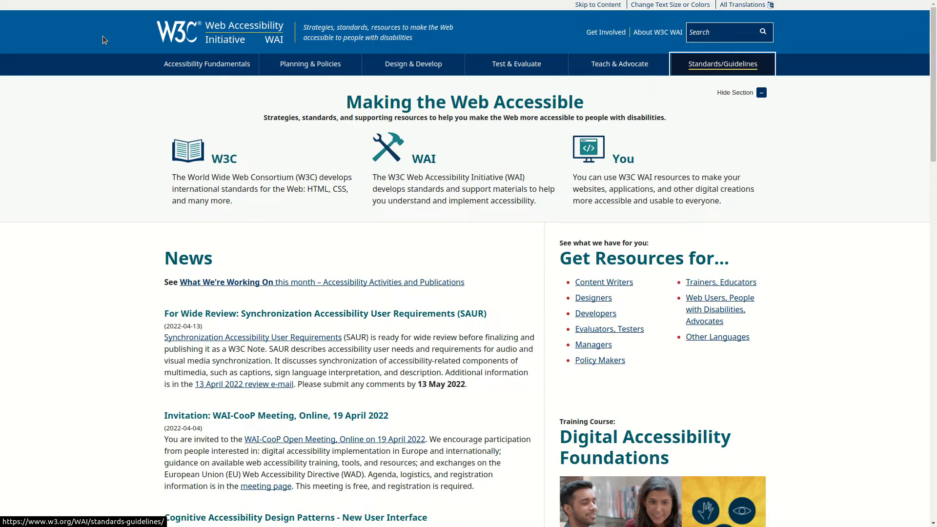
{"action": "left_click", "coordinate": [722, 64]}
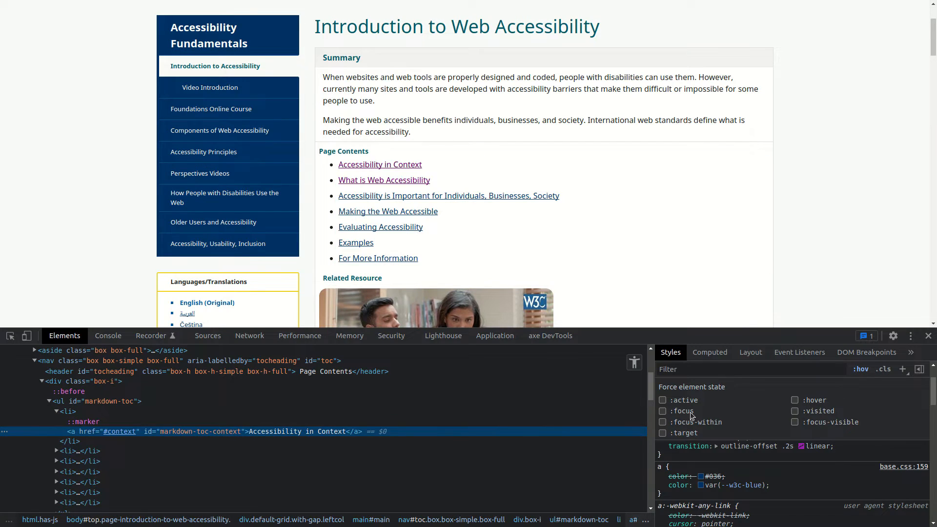
Force :focus on the Accessibility in Context link to reveal its 2px black outline
{"action": "left_click", "coordinate": [662, 411]}
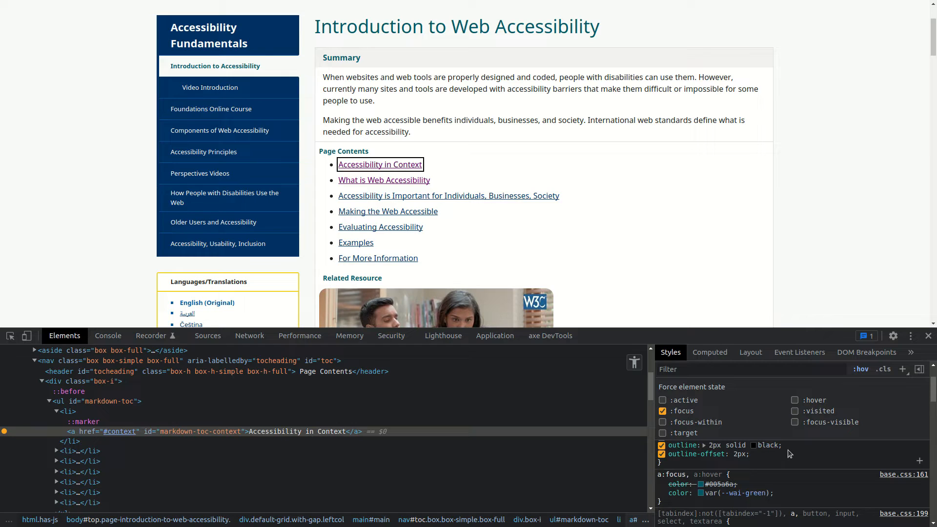
{"action": "mouse_move", "coordinate": [768, 462]}
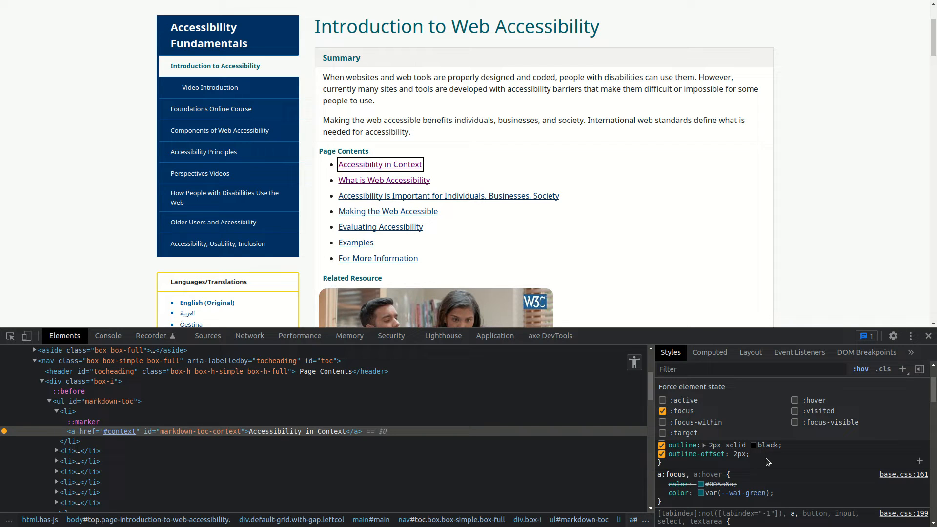
{"action": "mouse_move", "coordinate": [76, 402]}
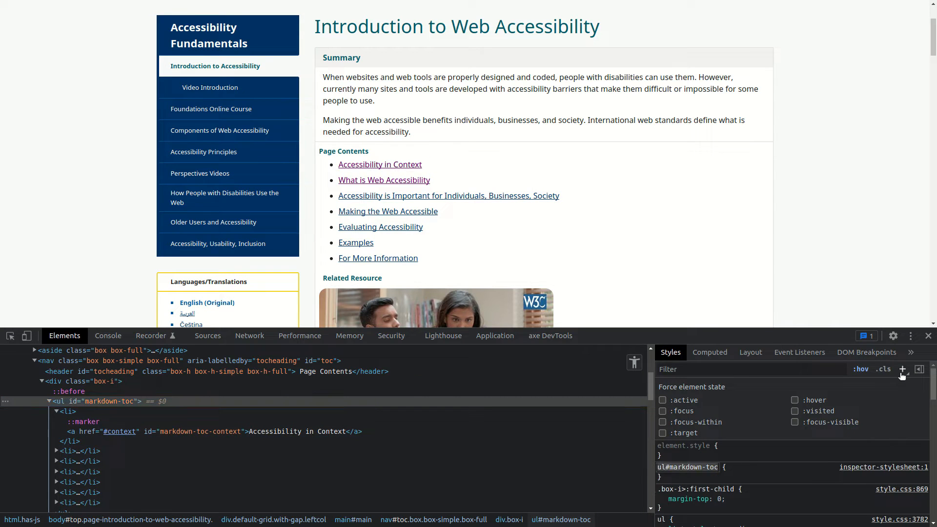
Style ul#markdown-toc a with white text on a black background and force the first link into focus
{"action": "type", "text": "a"}
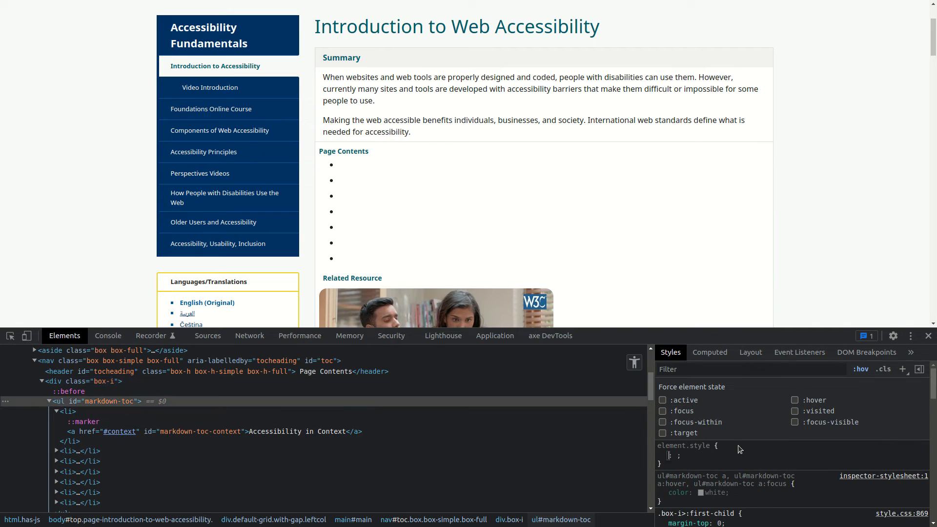
{"action": "type", "text": "background: black;"}
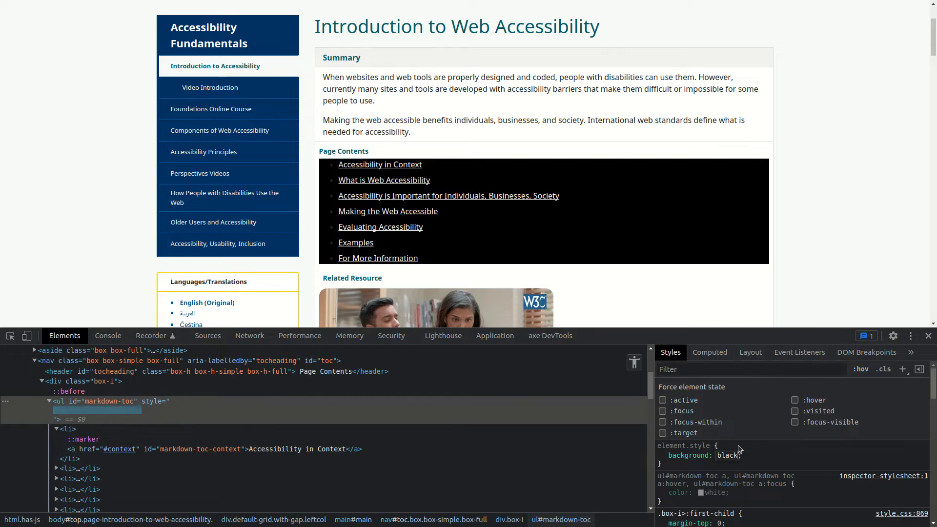
{"action": "left_click", "coordinate": [661, 456]}
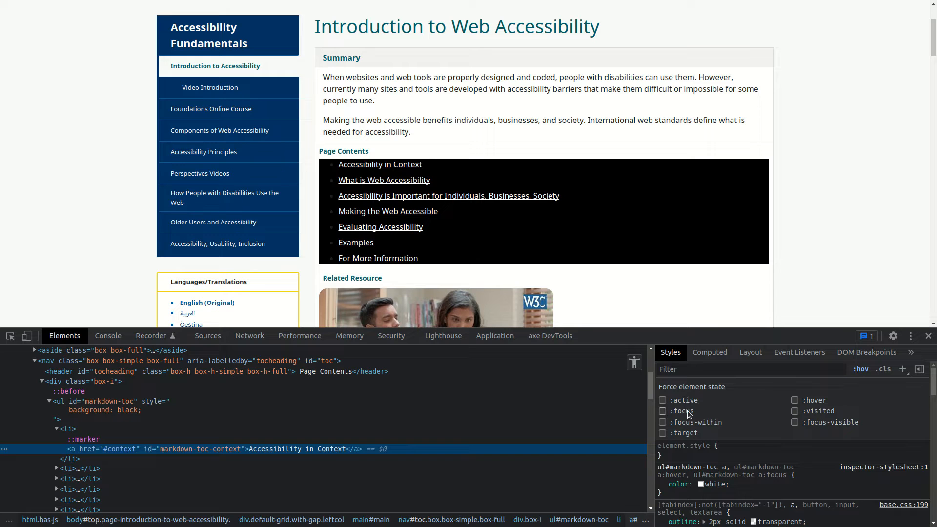
{"action": "left_click", "coordinate": [661, 411]}
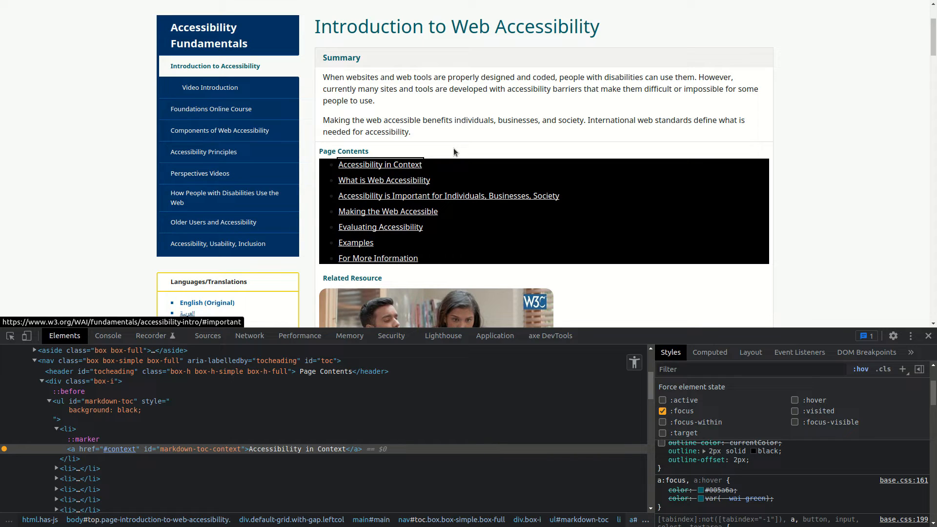
Set the a:focus outline colour to currentColor and Tab through the contents links to verify it
{"action": "scroll", "scroll_direction": "down", "scroll_amount": 3}
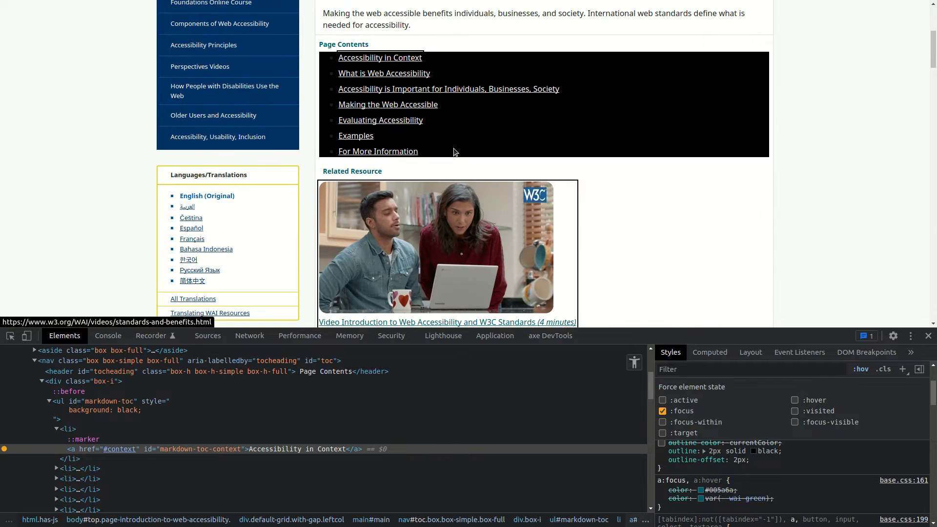
{"action": "scroll", "scroll_direction": "down", "scroll_amount": 3}
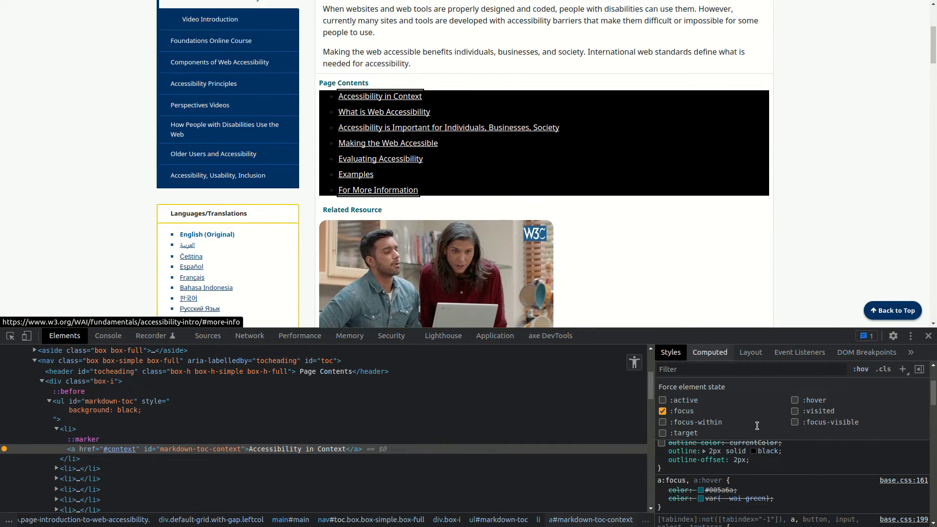
{"action": "left_click", "coordinate": [662, 460]}
{"action": "type", "text": "currentColor"}
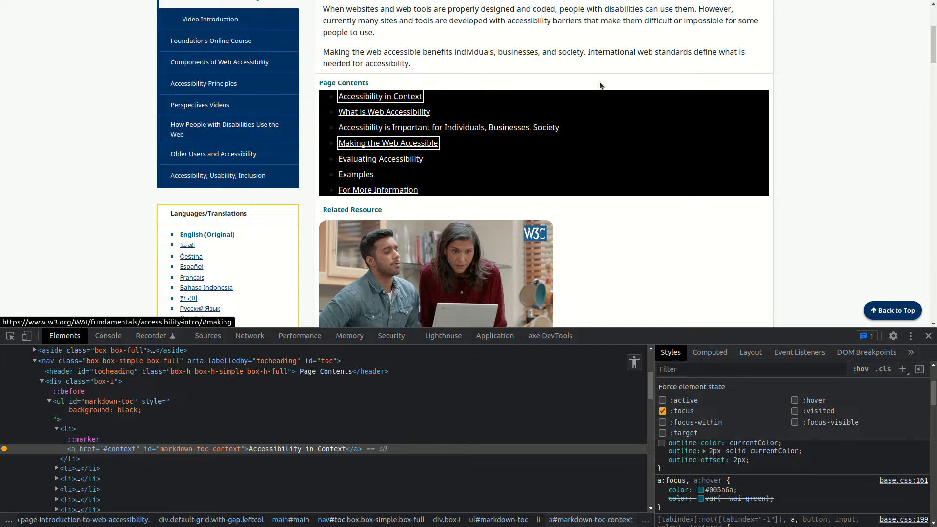
{"action": "key", "text": "Tab"}
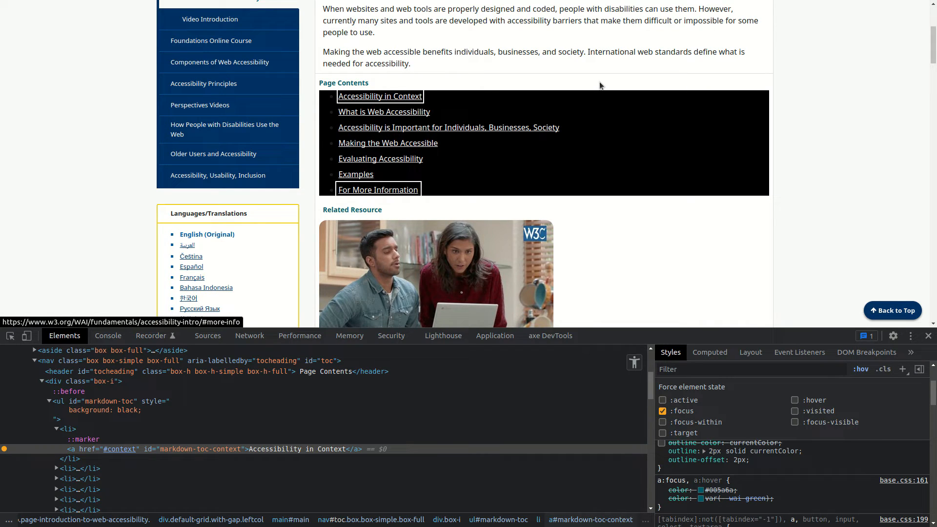
{"action": "scroll", "scroll_direction": "down", "scroll_amount": 3}
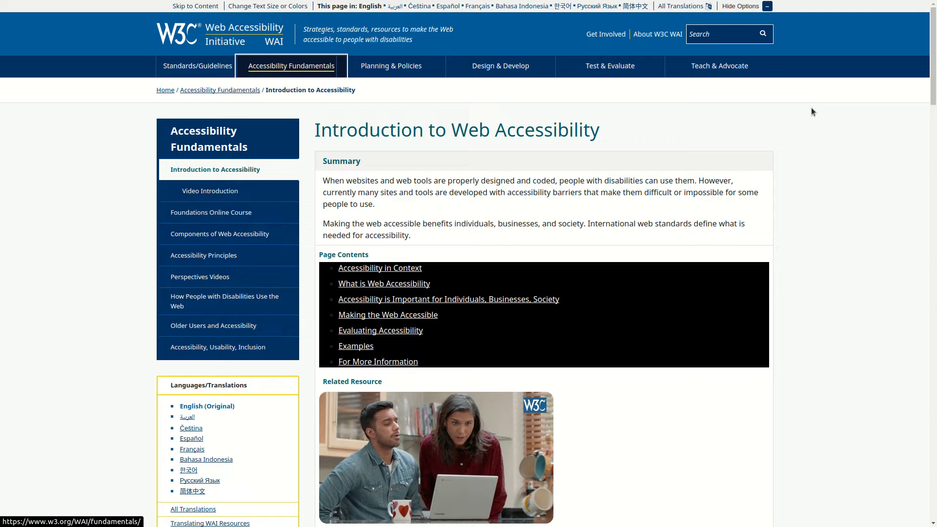
{"action": "mouse_move", "coordinate": [390, 65]}
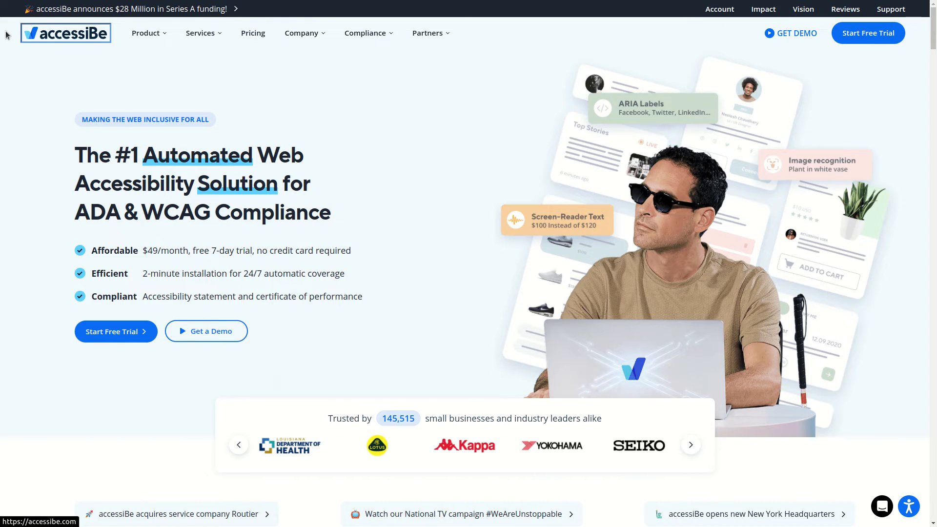
Focus the accessiBe page and Tab into the expanded Company menu entries
{"action": "left_click", "coordinate": [145, 34]}
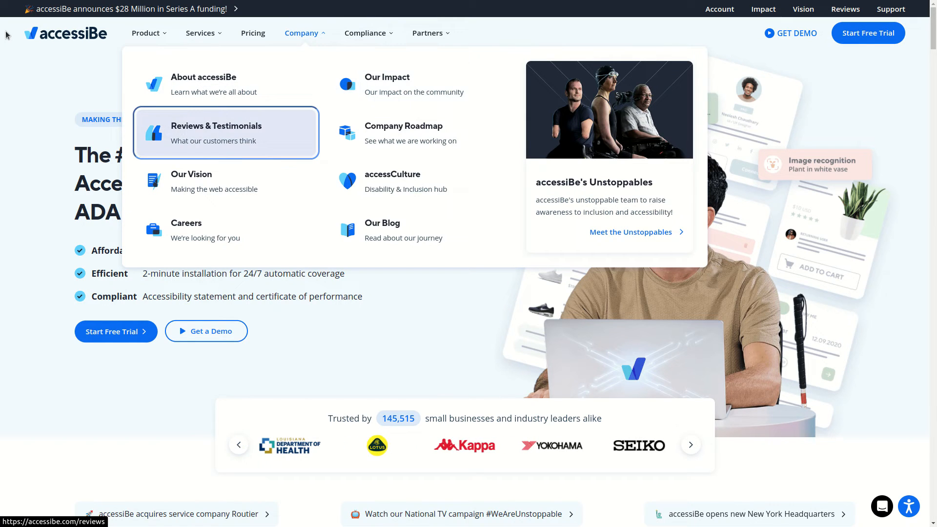
{"action": "mouse_move", "coordinate": [420, 133]}
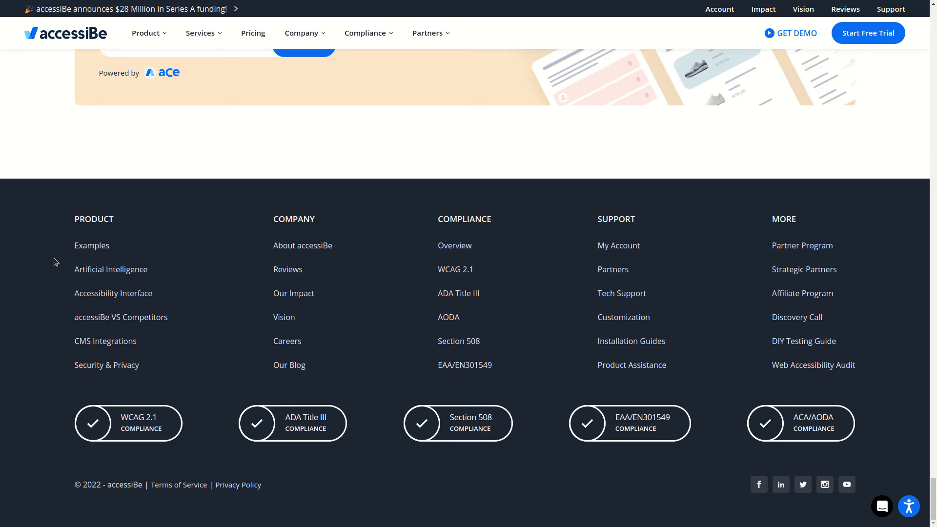
{"action": "mouse_move", "coordinate": [930, 414]}
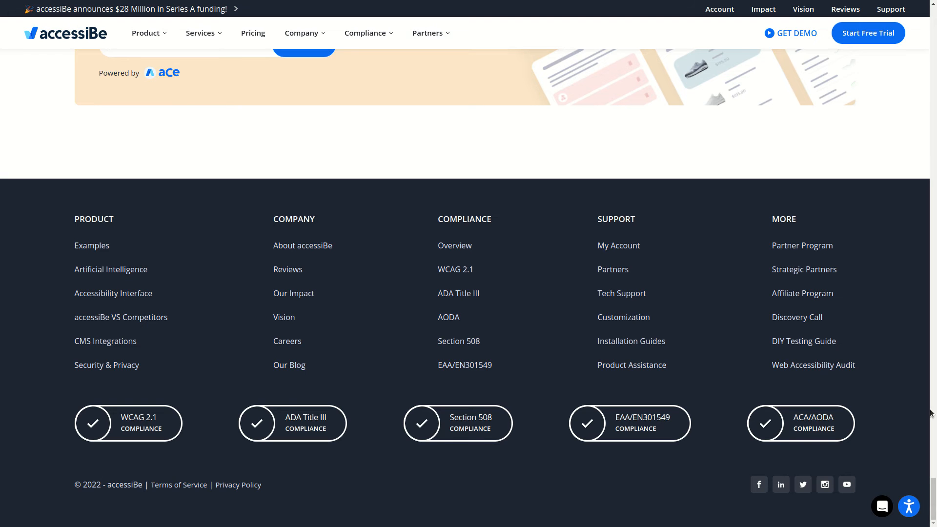
Tab through the trusted-by logo slider and logo grid, then return focus to the page top
{"action": "scroll", "scroll_direction": "up", "scroll_amount": 3}
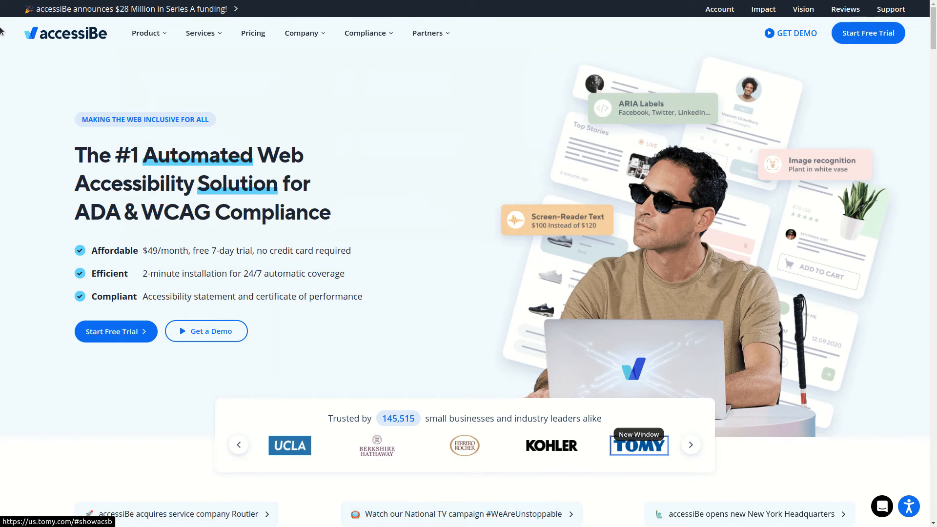
{"action": "scroll", "scroll_direction": "down", "scroll_amount": 3}
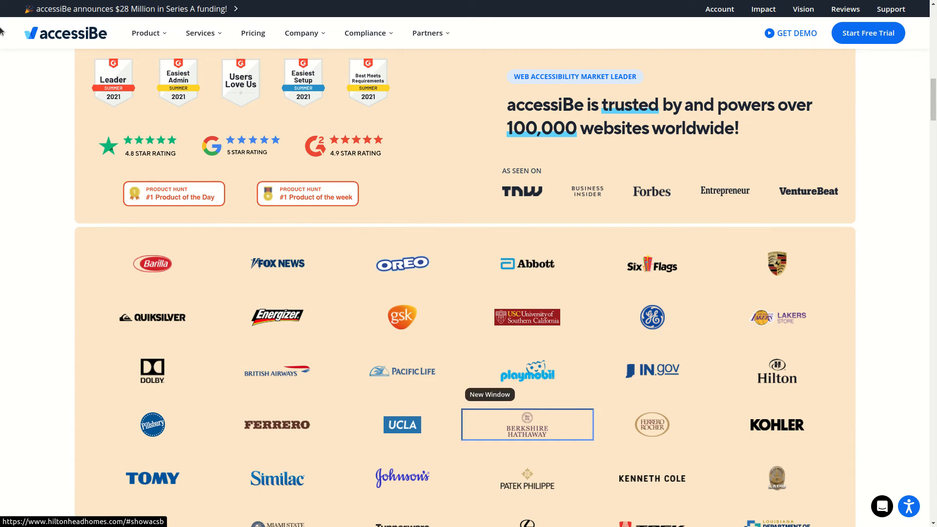
{"action": "scroll", "scroll_direction": "down", "scroll_amount": 3}
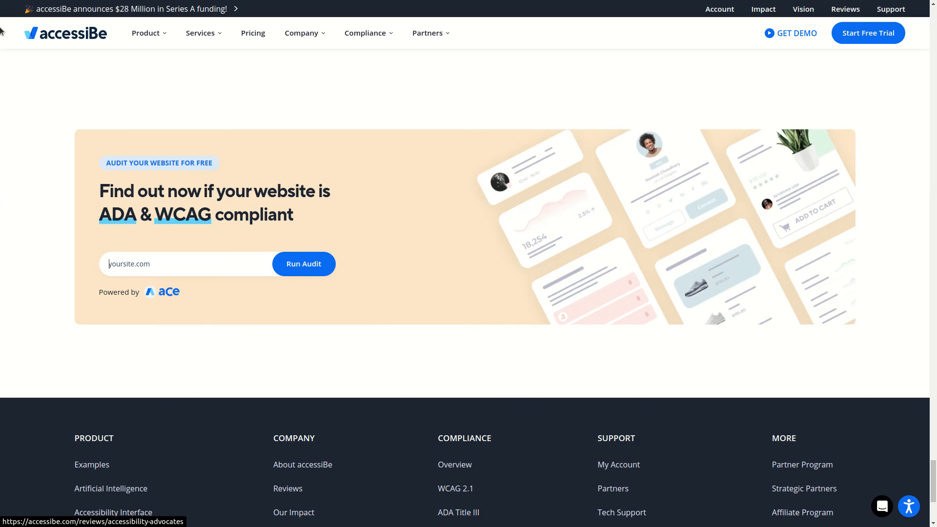
{"action": "left_click", "coordinate": [92, 464]}
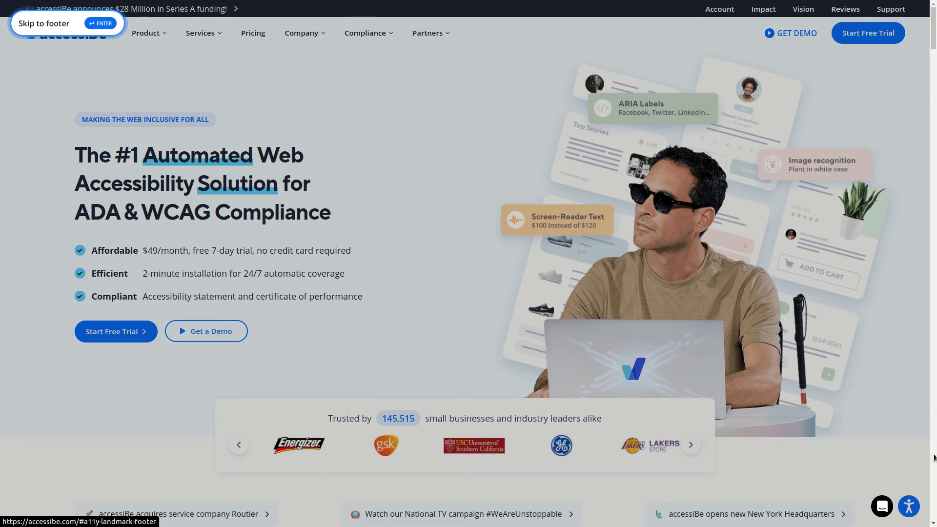
Use the Skip to footer link and Tab to the CMS Integrations footer link
{"action": "scroll", "scroll_direction": "down", "scroll_amount": 3}
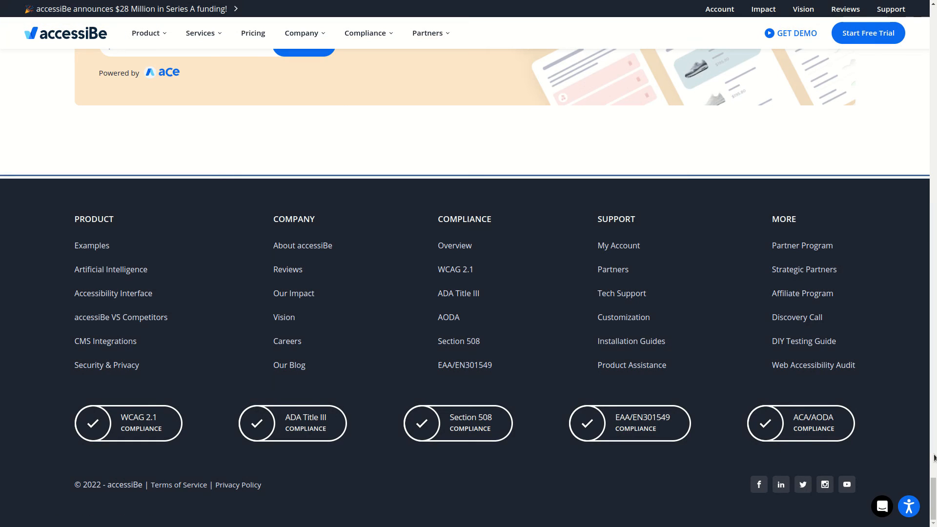
{"action": "mouse_move", "coordinate": [110, 269]}
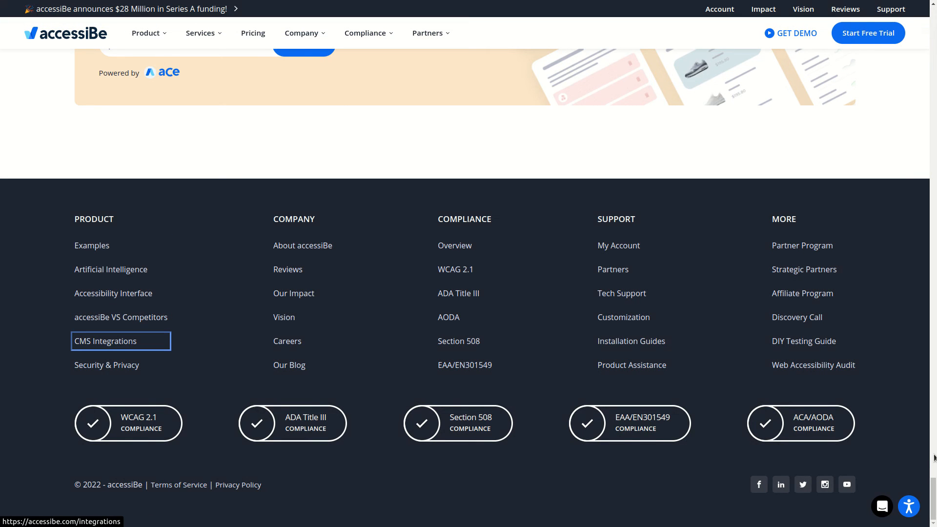
{"action": "left_click", "coordinate": [105, 341]}
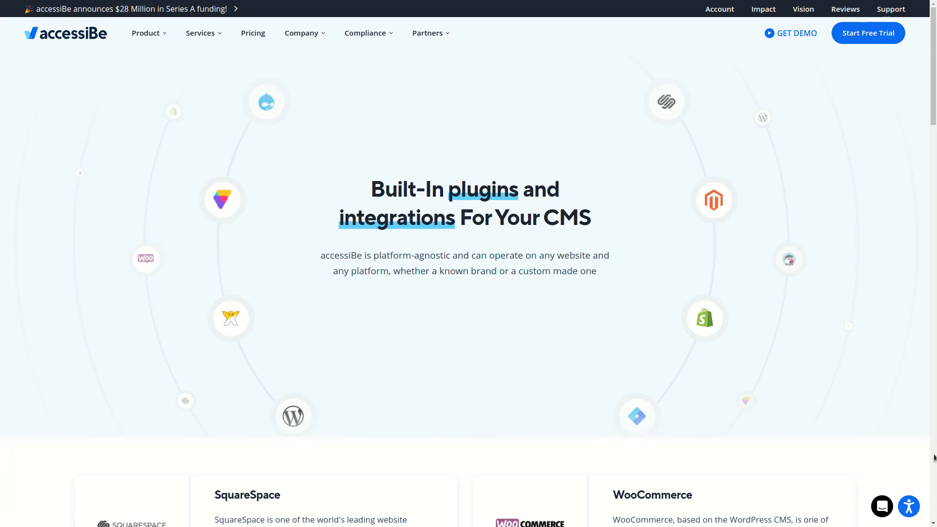
{"action": "key", "text": "tab"}
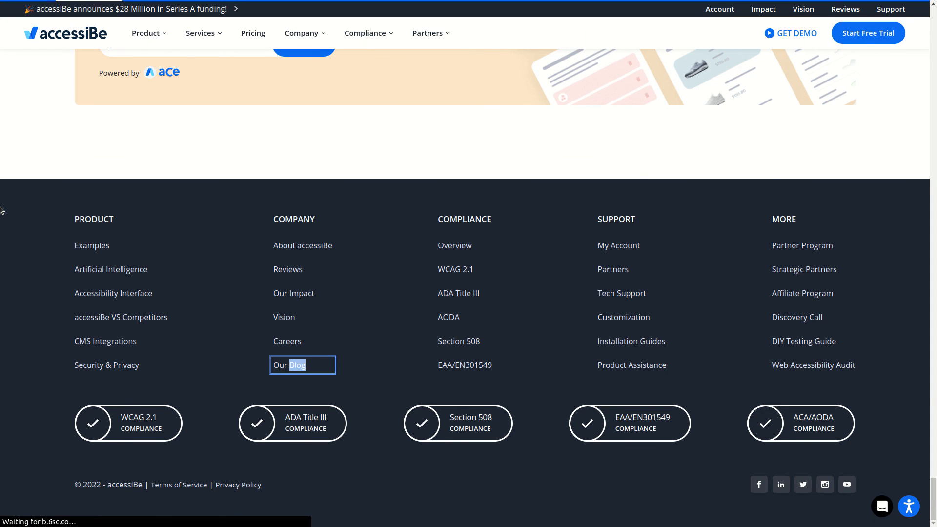
Find 'Blog' in the footer and open the accessiBe company blog via the Our Blog link
{"action": "left_click", "coordinate": [303, 365]}
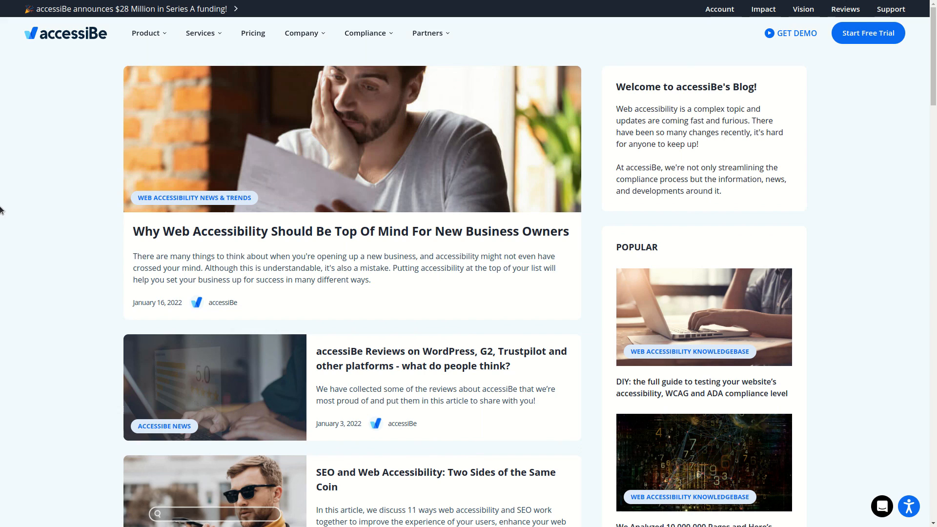